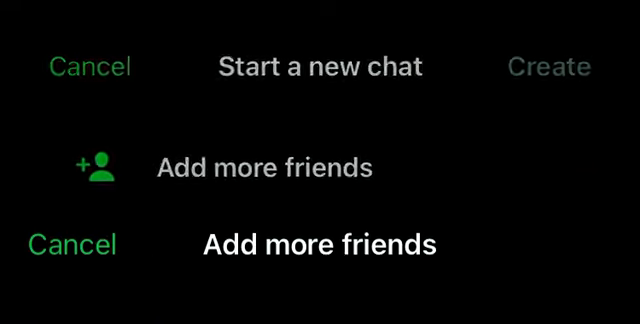
# - Open the 'Add more friends' screen from Start a new chat
pyautogui.click(263, 166)
pyautogui.write('C')
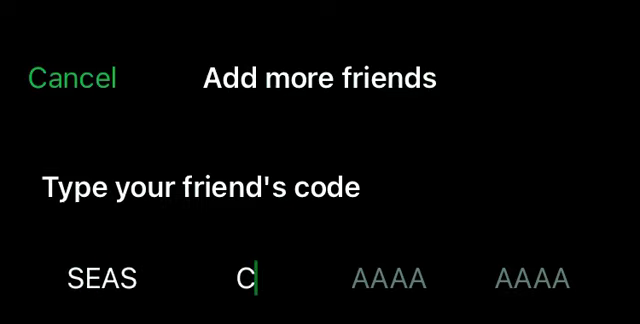
# - Enter COLE, WEAR and BEAR to finish the friend code SEAS COLE WEAR BEAR
pyautogui.write('OLE')
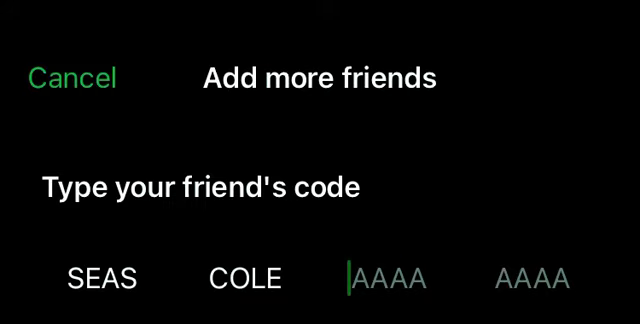
pyautogui.write('WEAR')
pyautogui.click(533, 279)
pyautogui.write('B')
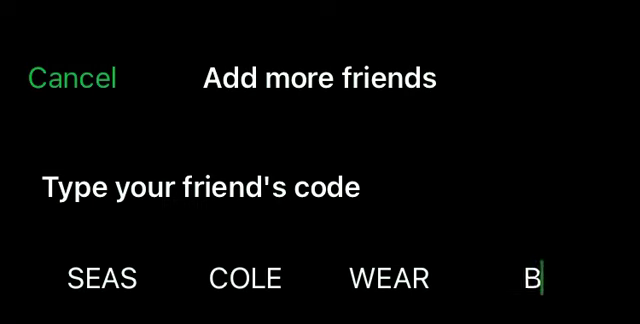
pyautogui.write('EAR')
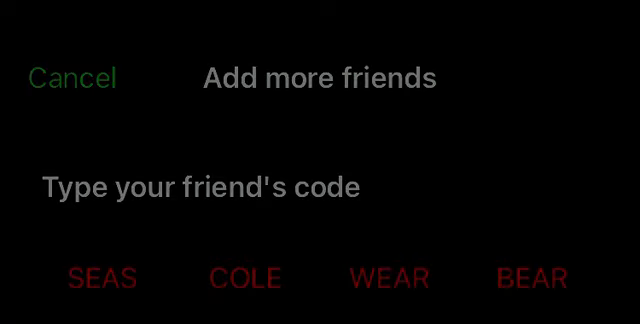